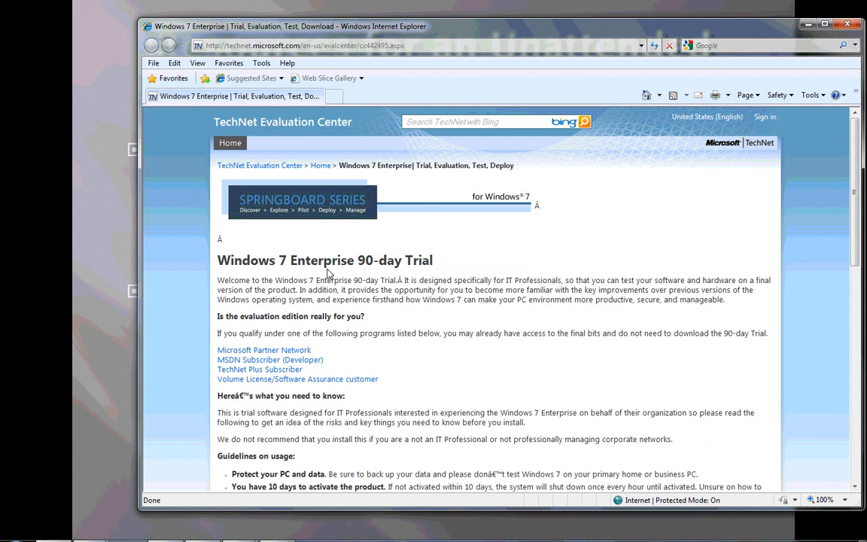
{"action": "mouse_move", "coordinate": [493, 259]}
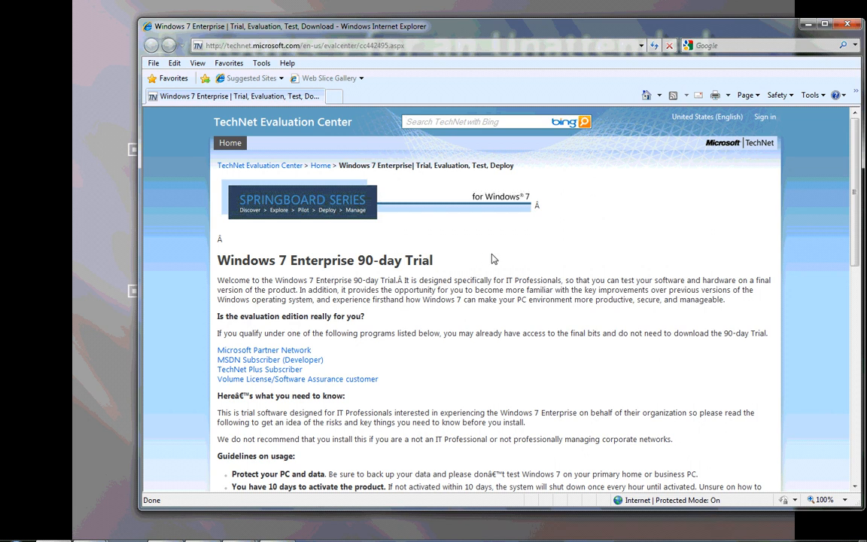
{"action": "mouse_move", "coordinate": [657, 292]}
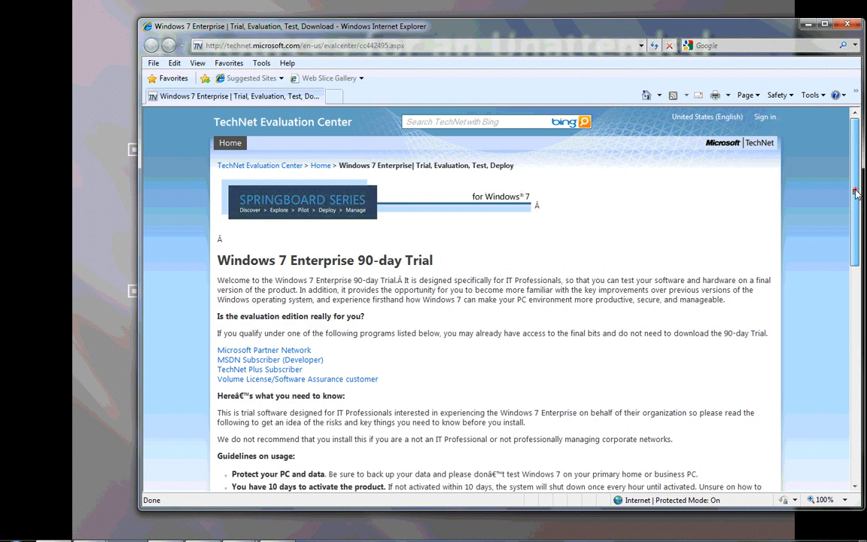
Start the 32-bit (x86) Windows 7 Enterprise trial signup with Get Started Now.
{"action": "scroll", "scroll_direction": "down", "scroll_amount": 3}
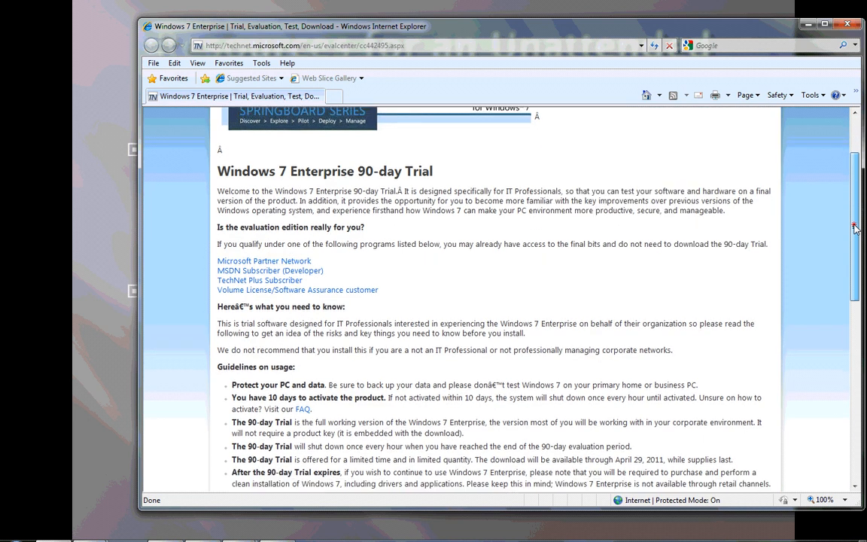
{"action": "scroll", "scroll_direction": "down", "scroll_amount": 3}
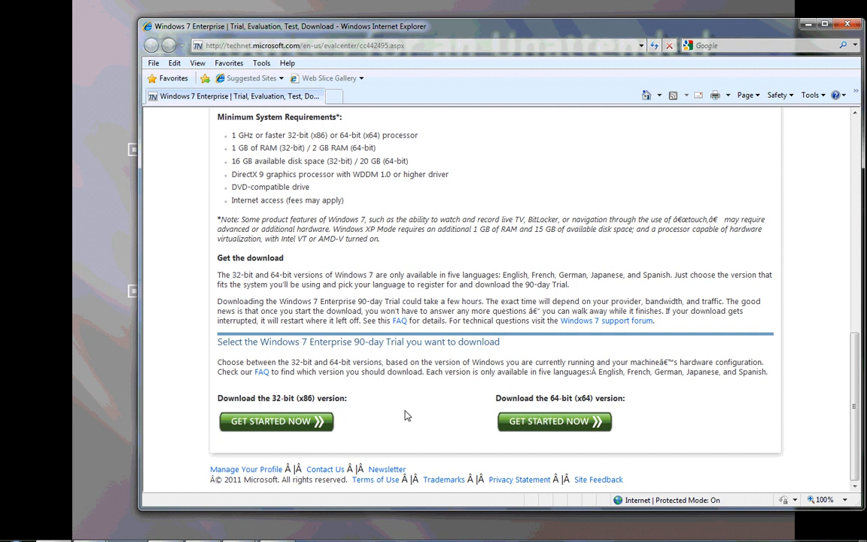
{"action": "mouse_move", "coordinate": [516, 355]}
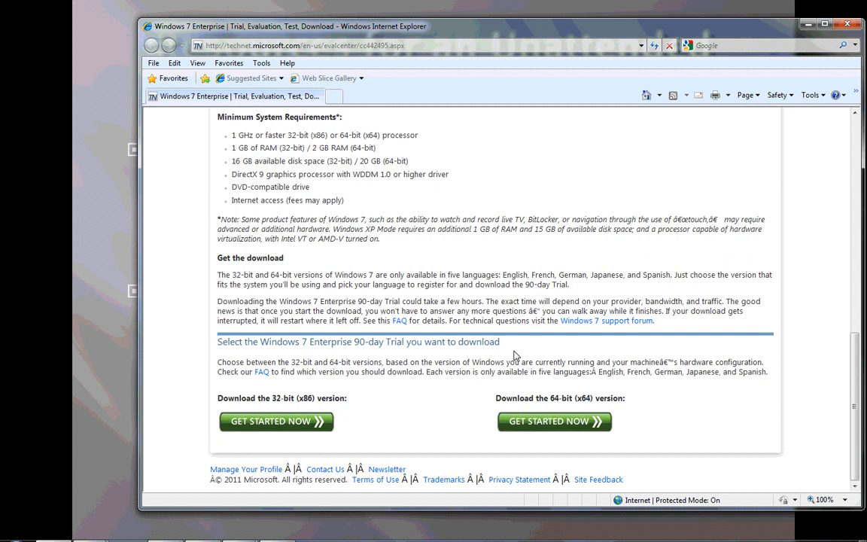
{"action": "mouse_move", "coordinate": [277, 422]}
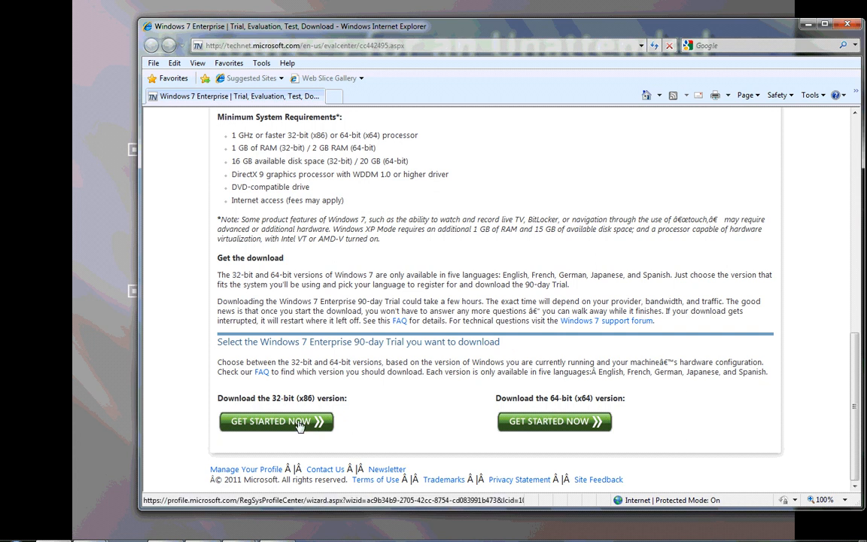
{"action": "left_click", "coordinate": [276, 421]}
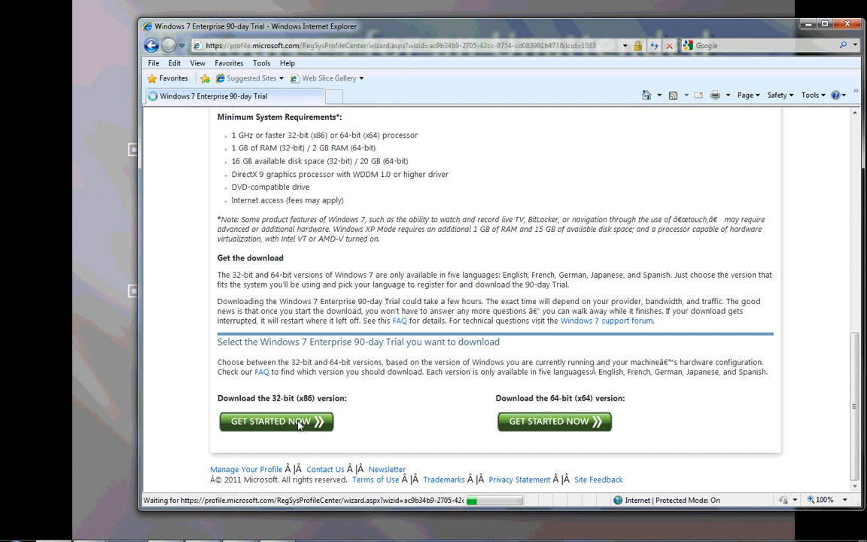
Wait for the Windows Live ID sign-in page and focus its Email address field.
{"action": "left_click", "coordinate": [276, 421]}
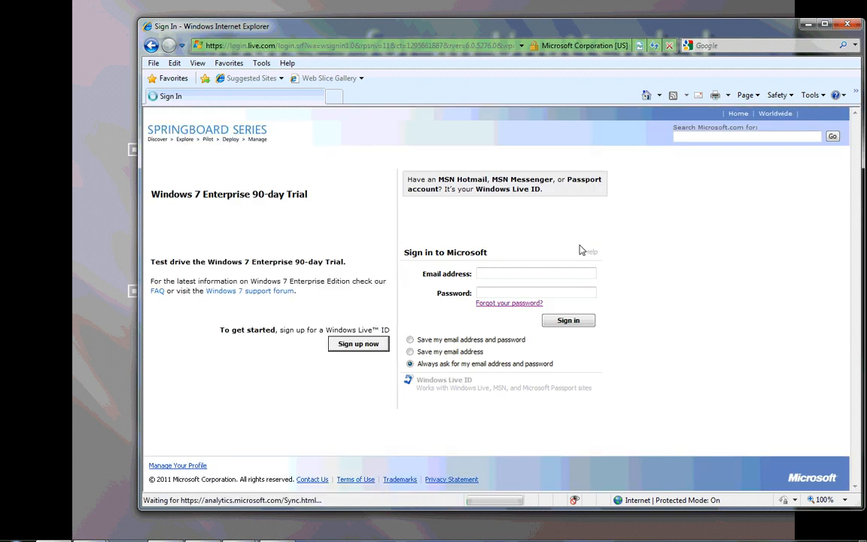
{"action": "left_click", "coordinate": [536, 273]}
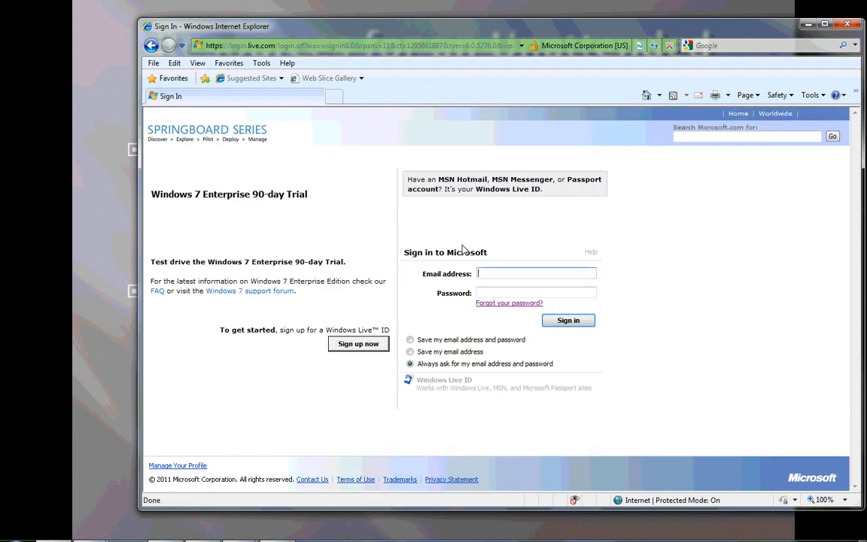
{"action": "left_click", "coordinate": [536, 273]}
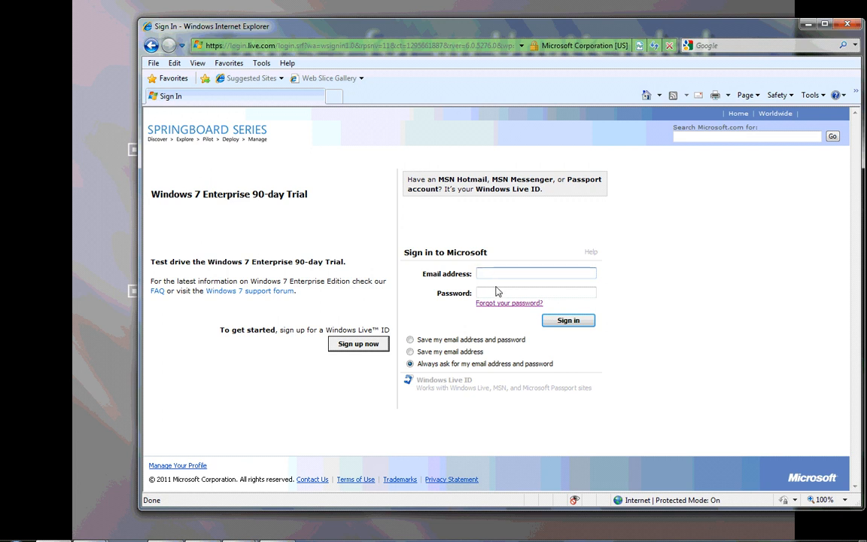
{"action": "left_click", "coordinate": [536, 293]}
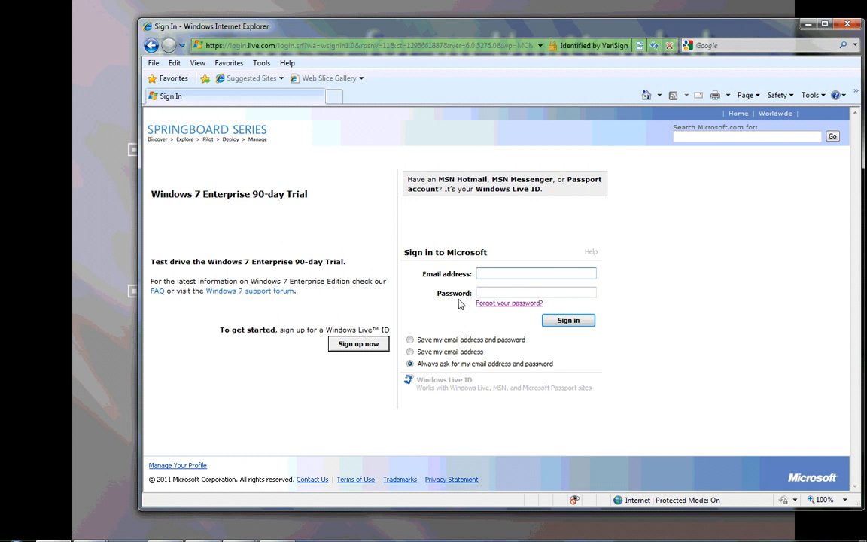
{"action": "left_click", "coordinate": [536, 273]}
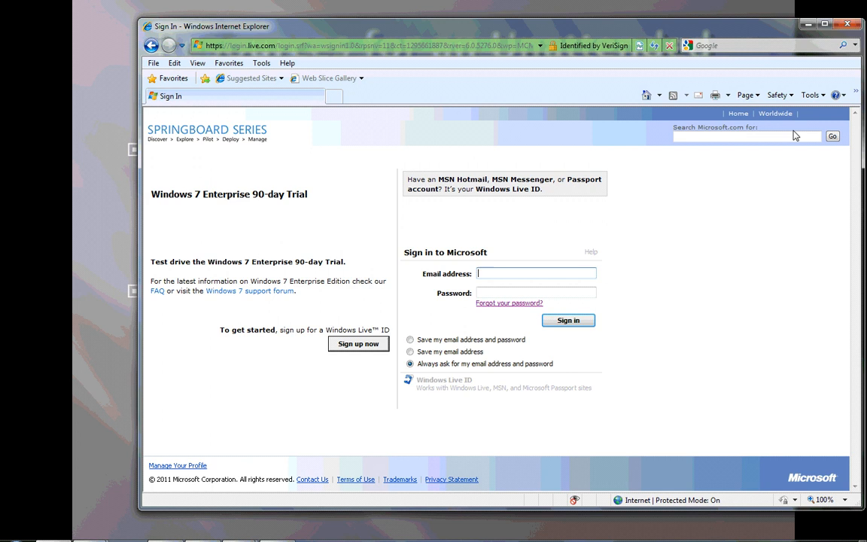
{"action": "mouse_move", "coordinate": [847, 24]}
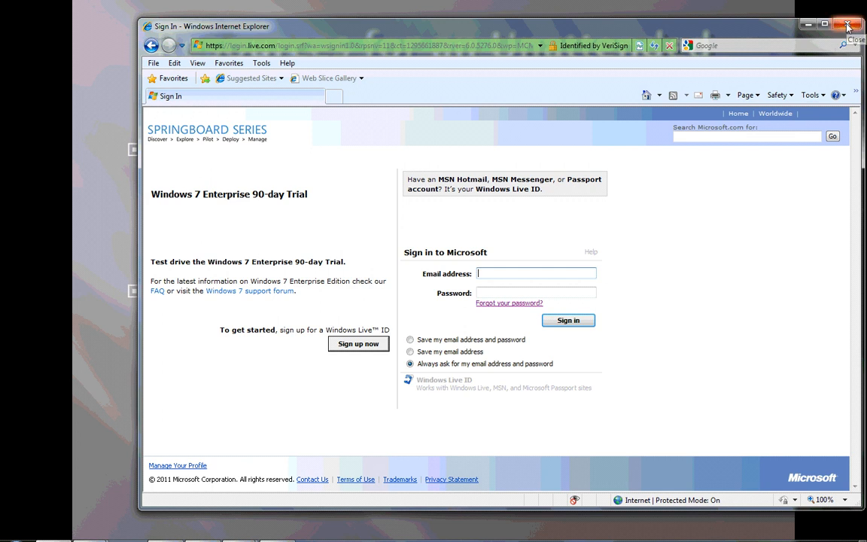
{"action": "mouse_move", "coordinate": [848, 26]}
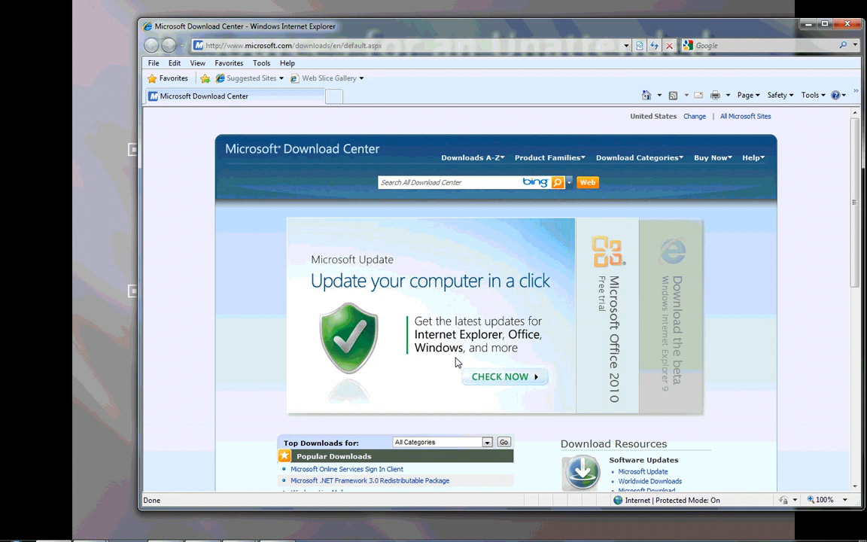
Search the Download Center for 'WAIK' and open the Windows AIK for Windows 7 result.
{"action": "left_click", "coordinate": [452, 183]}
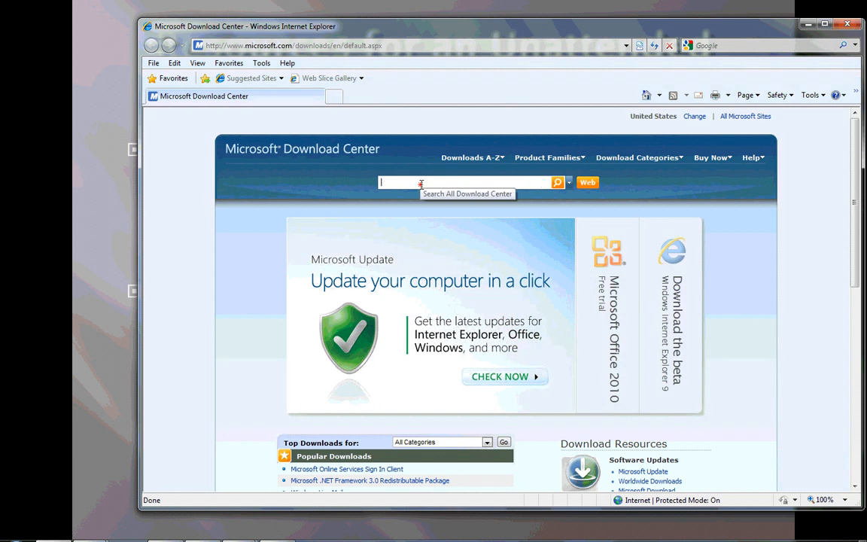
{"action": "type", "text": "WA"}
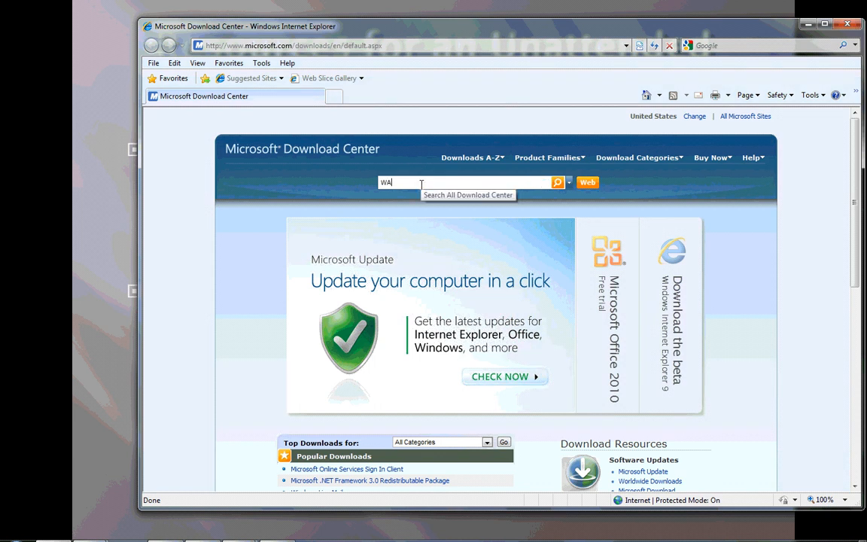
{"action": "type", "text": "IK"}
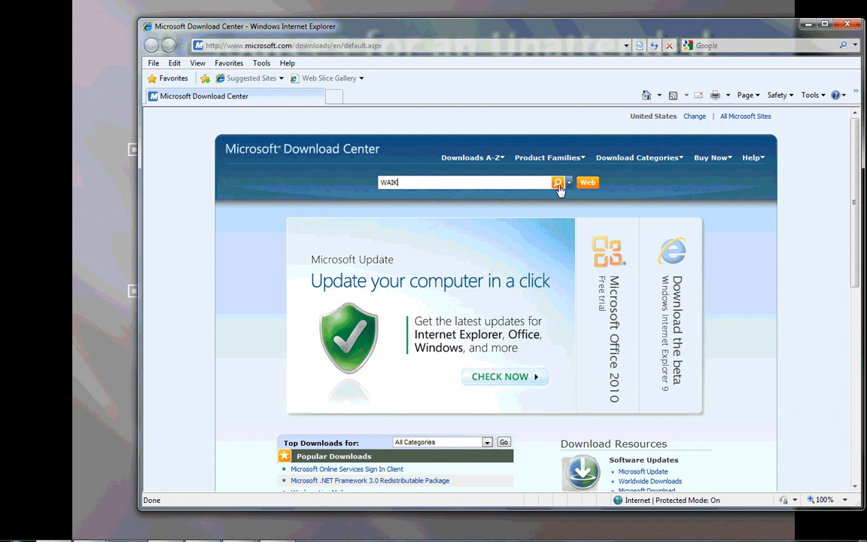
{"action": "left_click", "coordinate": [558, 182]}
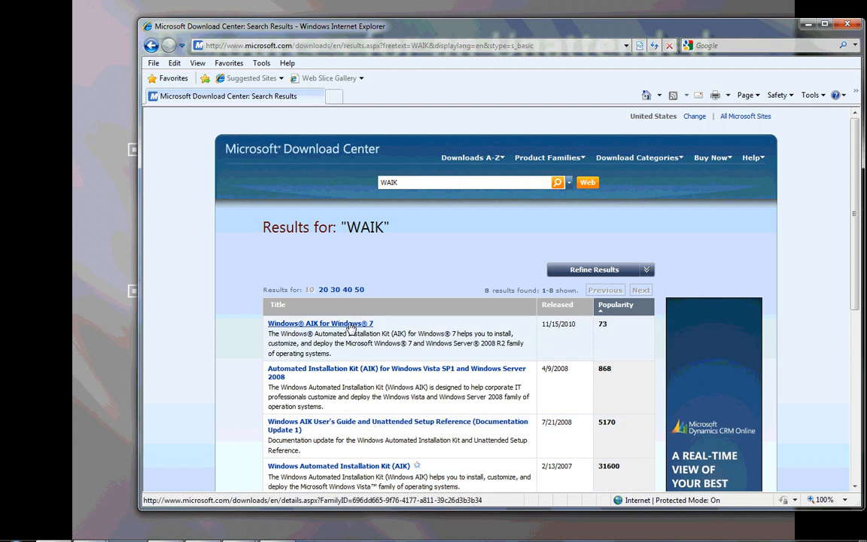
{"action": "left_click", "coordinate": [320, 322]}
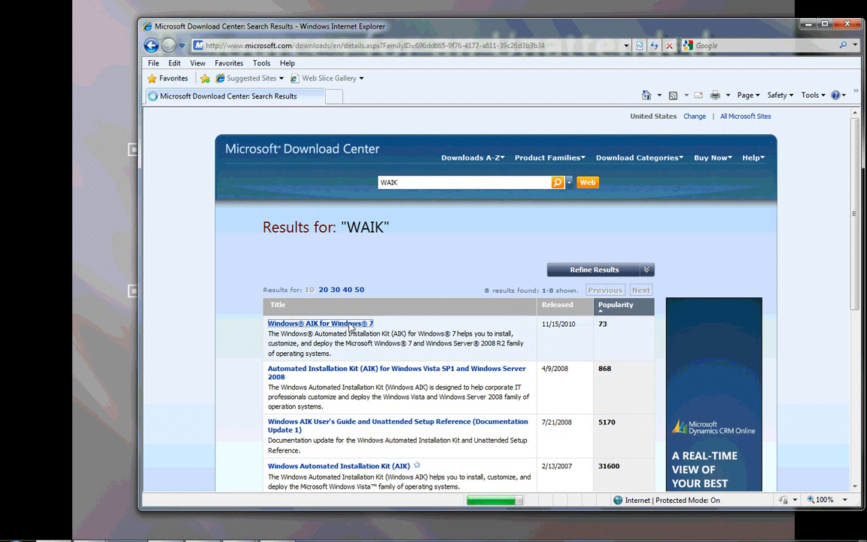
{"action": "left_click", "coordinate": [320, 323]}
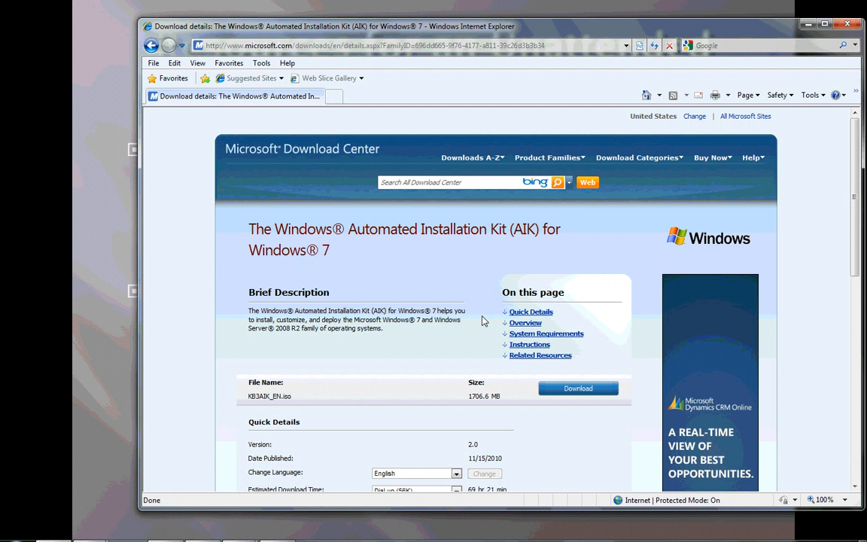
{"action": "mouse_move", "coordinate": [284, 399]}
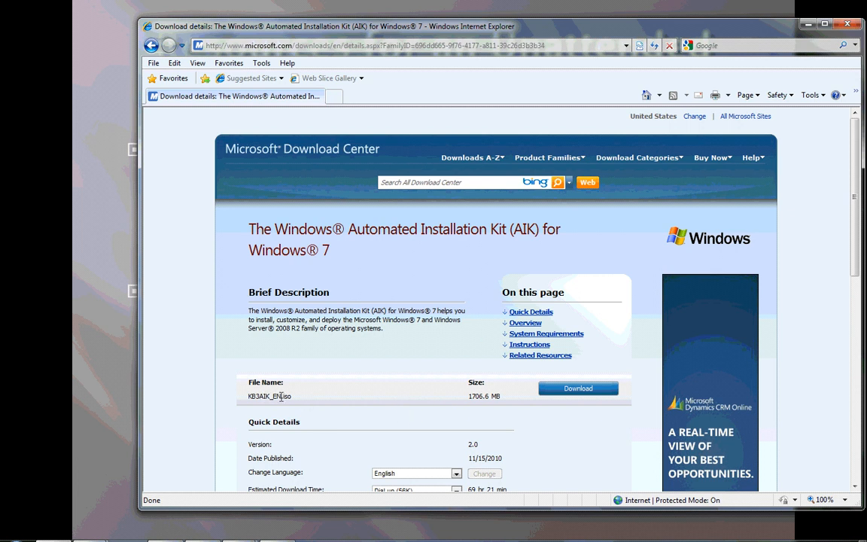
{"action": "mouse_move", "coordinate": [556, 437]}
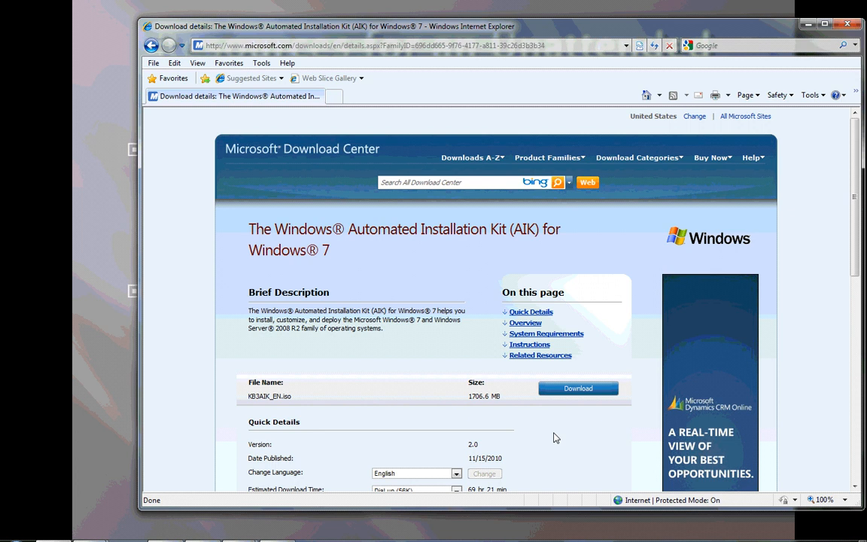
{"action": "mouse_move", "coordinate": [522, 389]}
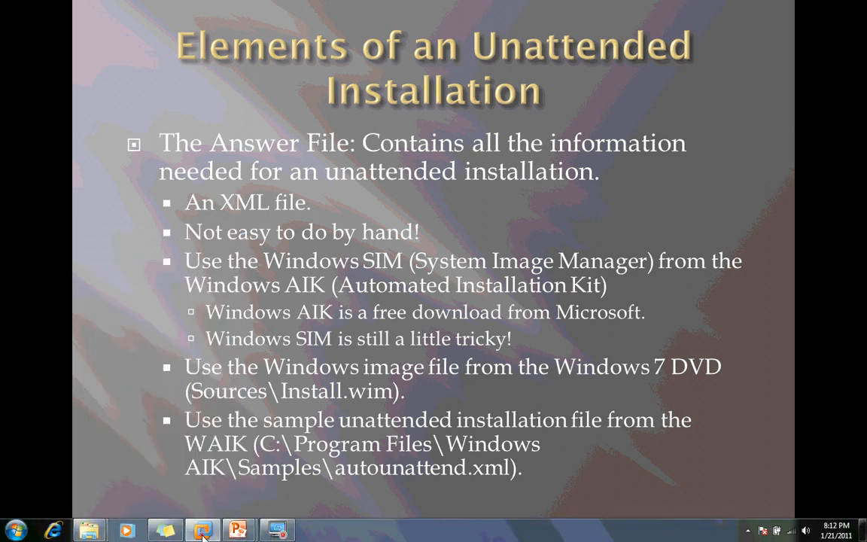
Unlock the Windows Server 2008 VM with its password and open the Start menu.
{"action": "left_click", "coordinate": [202, 530]}
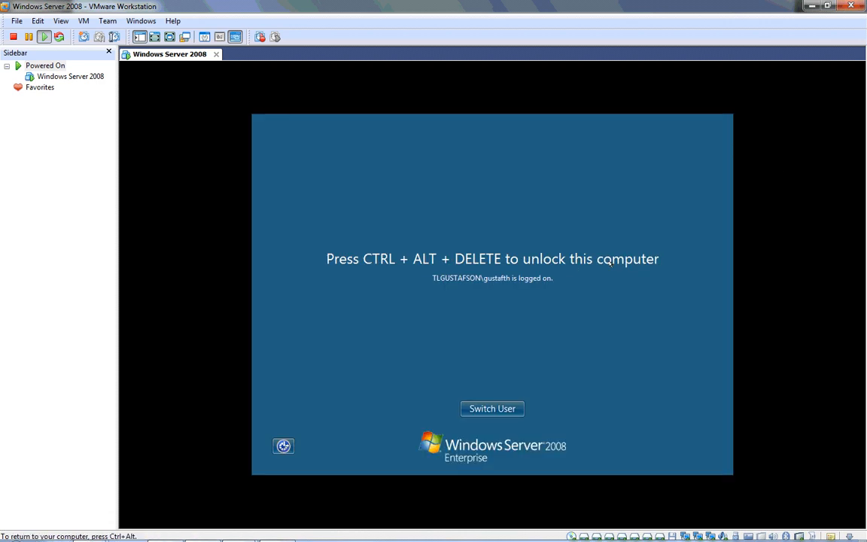
{"action": "key", "text": "ctrl+alt+delete"}
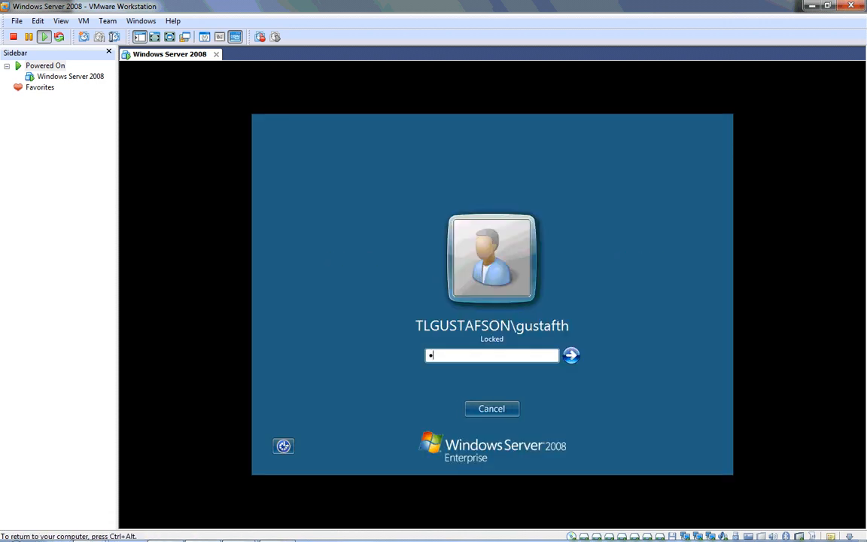
{"action": "type", "text": "password"}
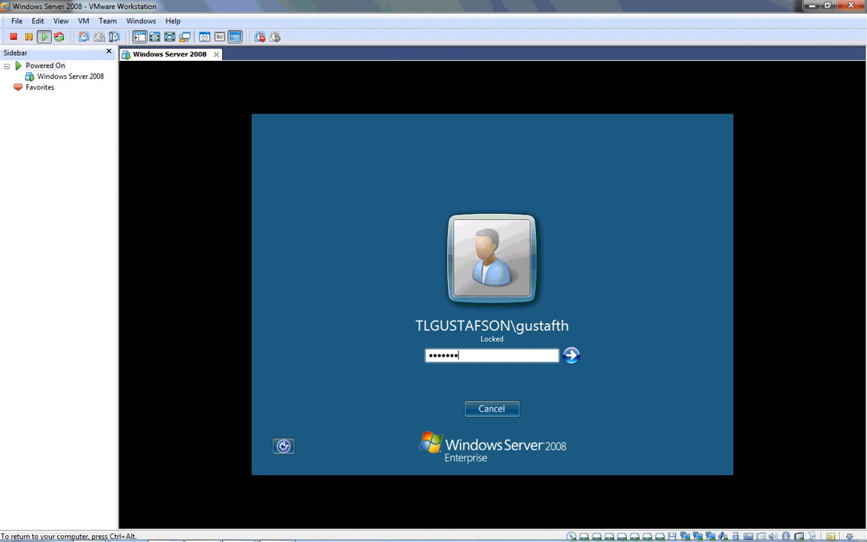
{"action": "left_click", "coordinate": [571, 355]}
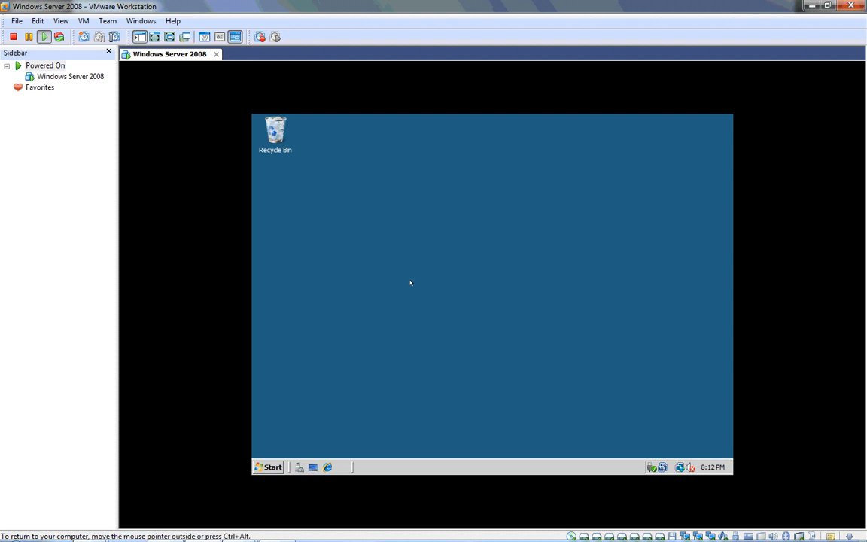
{"action": "mouse_move", "coordinate": [269, 467]}
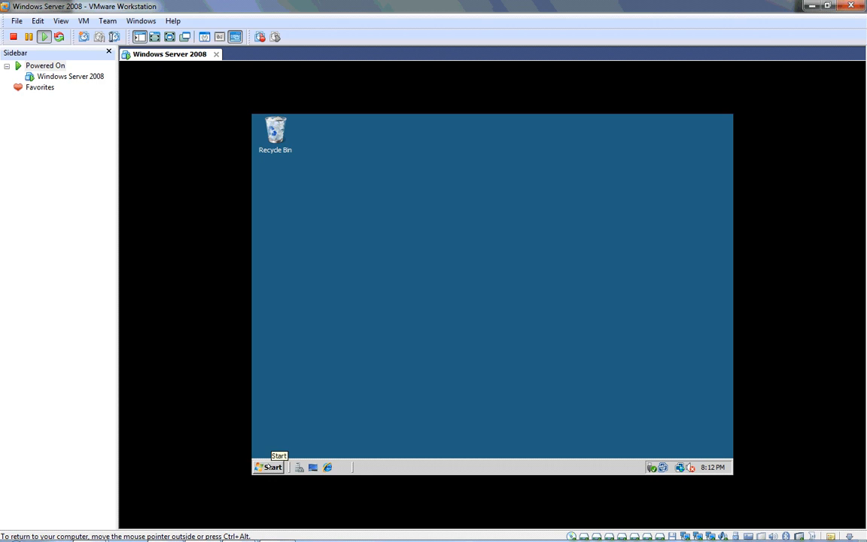
{"action": "left_click", "coordinate": [268, 467]}
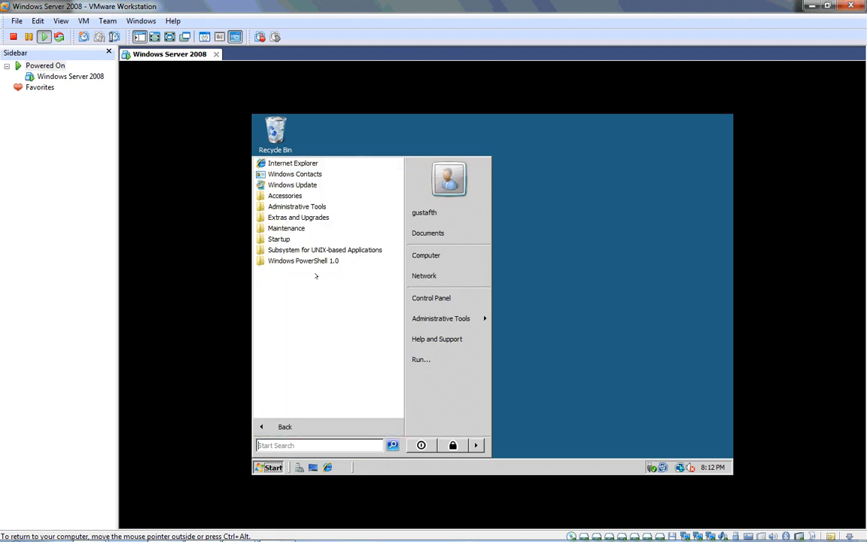
{"action": "mouse_move", "coordinate": [302, 260]}
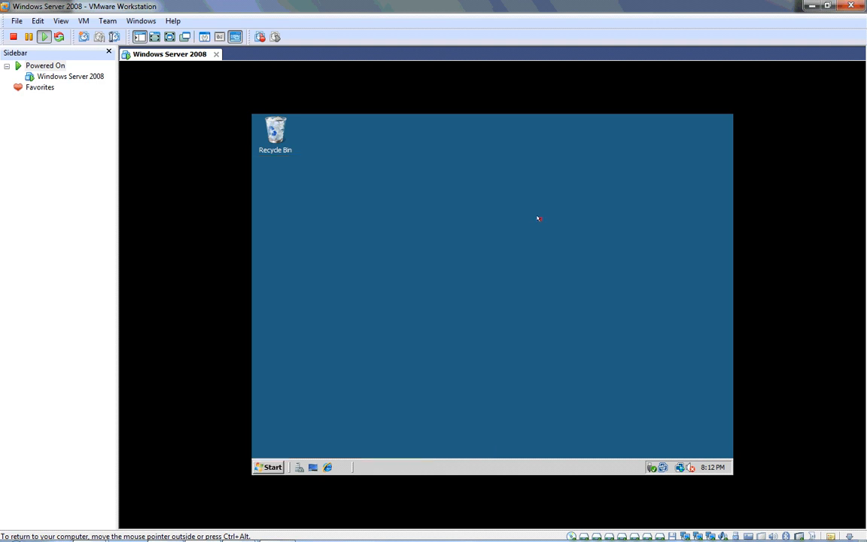
{"action": "mouse_move", "coordinate": [84, 20]}
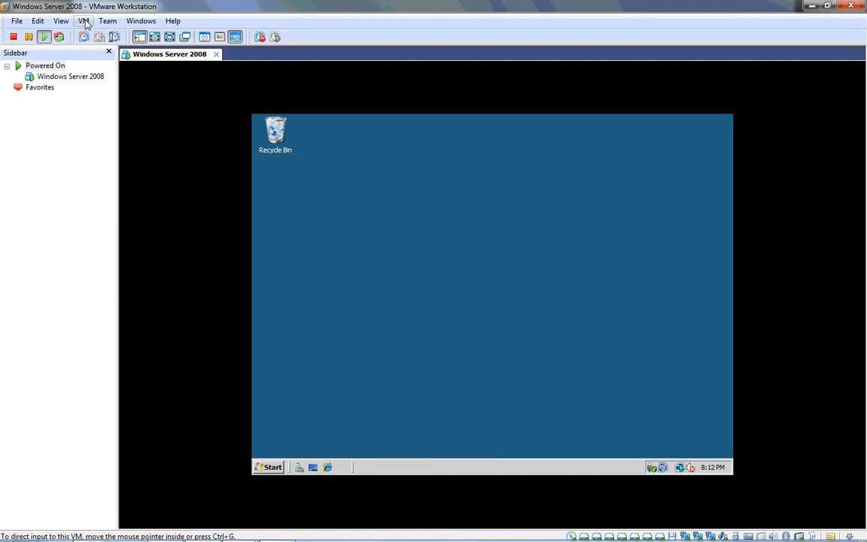
Confirm the CD/DVD (IDE) drive is connected to G:\ISO\KB3AIK_EN.iso in VM Settings.
{"action": "left_click", "coordinate": [83, 20]}
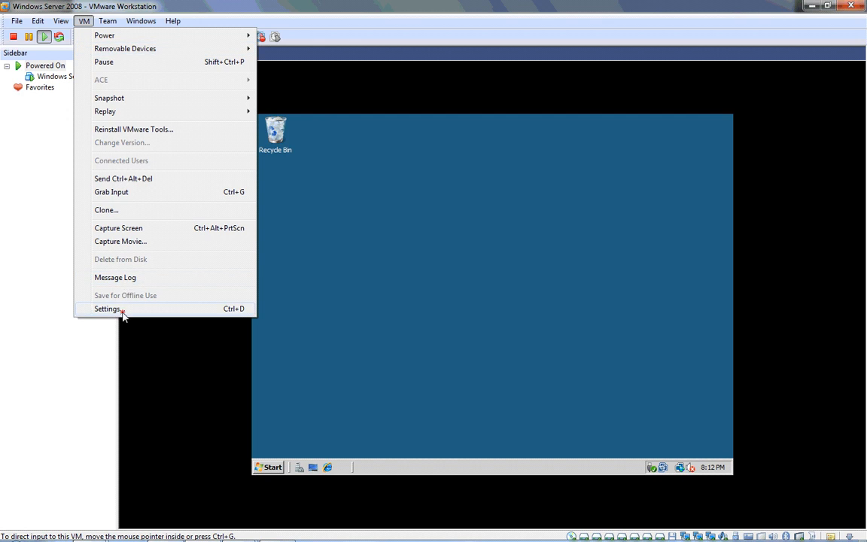
{"action": "left_click", "coordinate": [107, 309]}
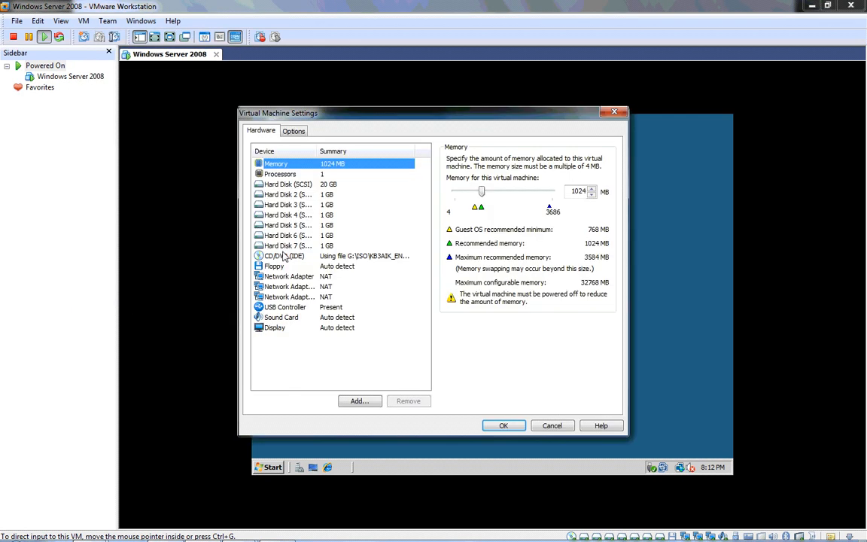
{"action": "left_click", "coordinate": [285, 255]}
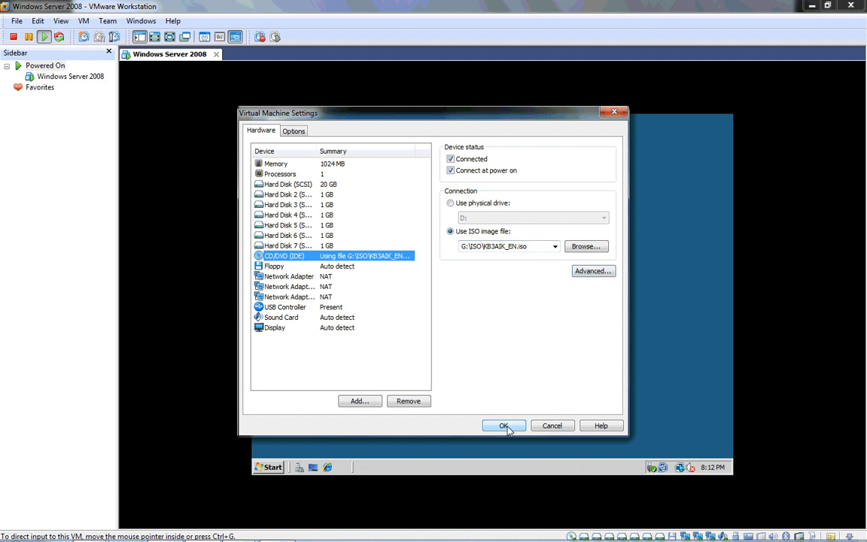
{"action": "left_click", "coordinate": [504, 425]}
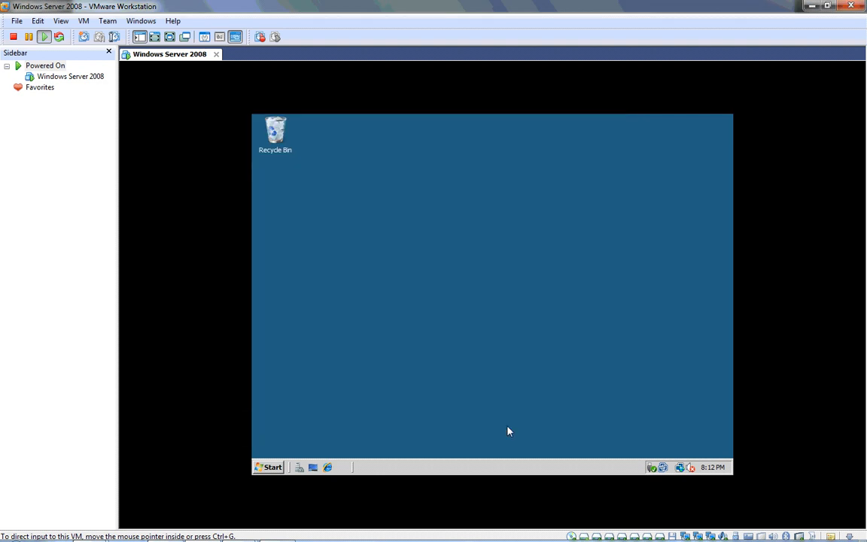
{"action": "mouse_move", "coordinate": [294, 430]}
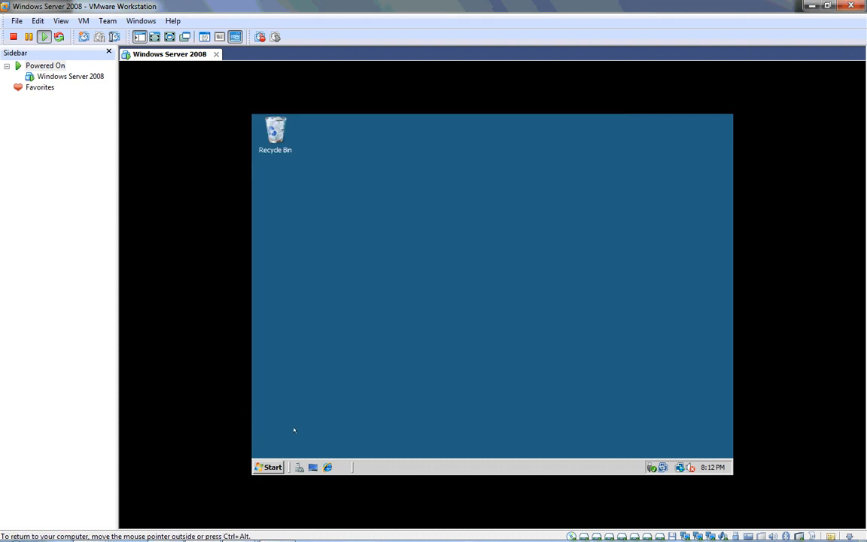
Open the KB3AIK_EN CD drive from Computer and run StartCD, allowing the security prompt.
{"action": "left_click", "coordinate": [268, 467]}
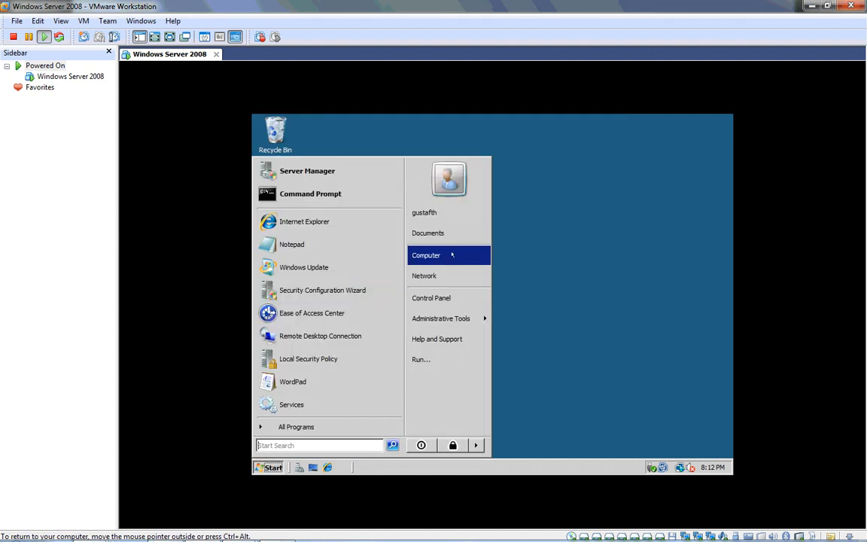
{"action": "left_click", "coordinate": [426, 256]}
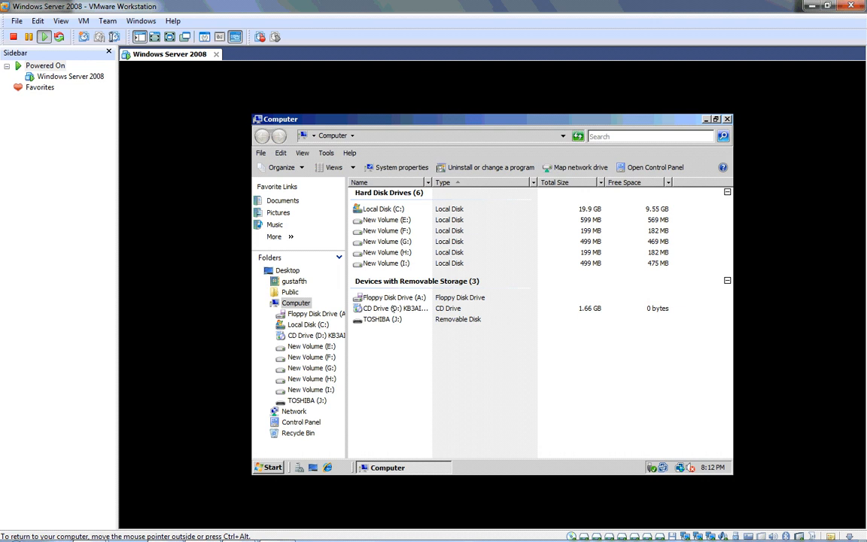
{"action": "double_click", "coordinate": [395, 308]}
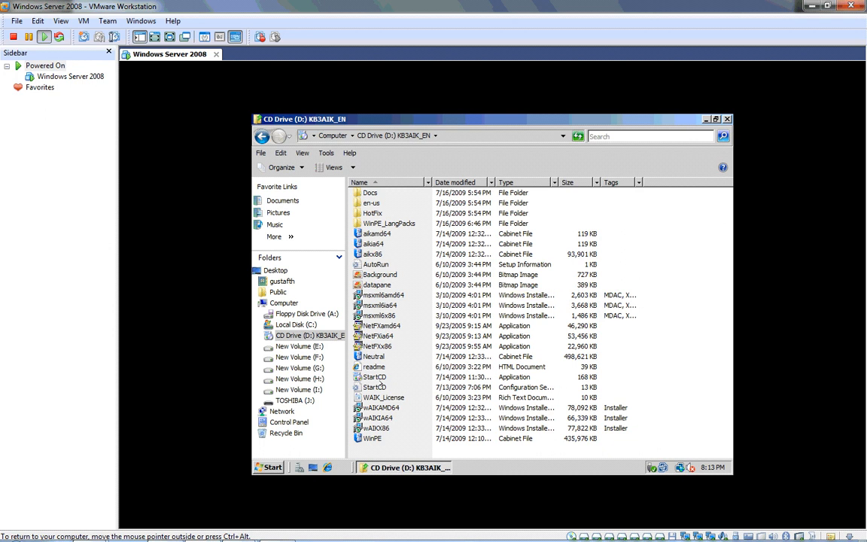
{"action": "left_click", "coordinate": [375, 376]}
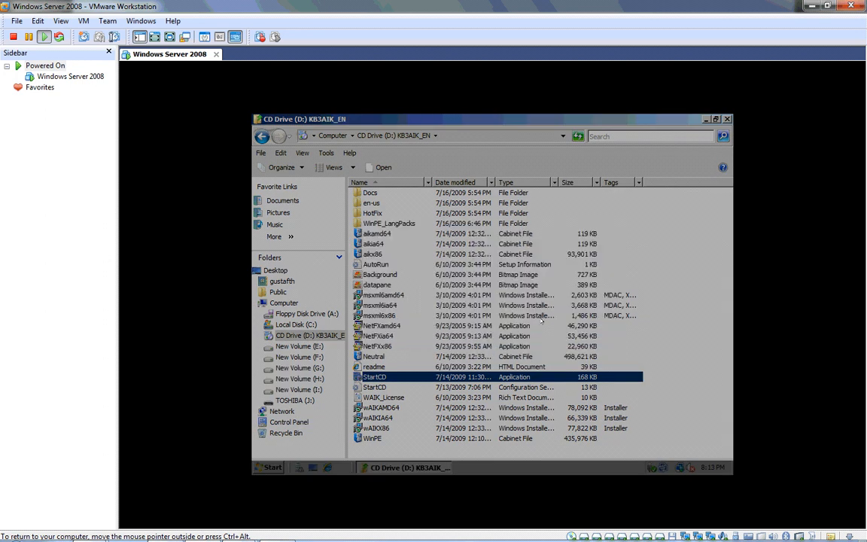
{"action": "double_click", "coordinate": [374, 376]}
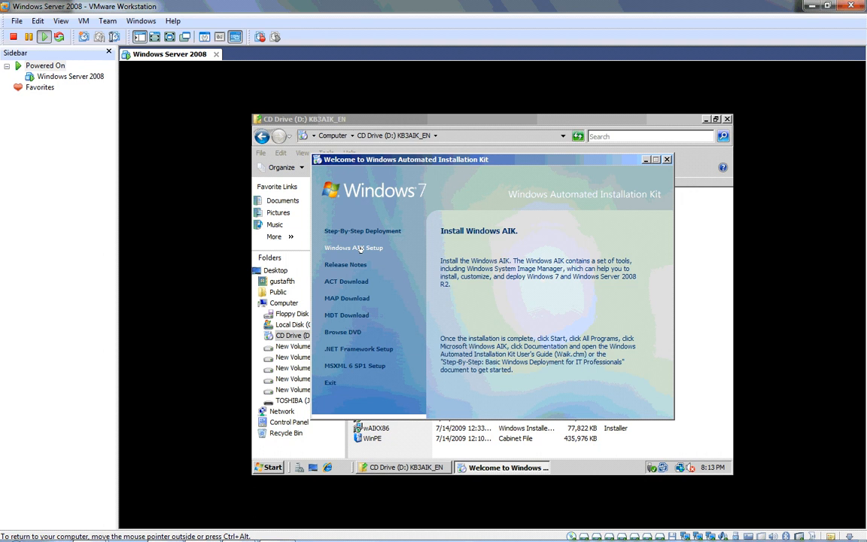
Start Windows AIK Setup, accept the license, and keep C:\Program Files\Windows AIK\ as the folder.
{"action": "left_click", "coordinate": [353, 247]}
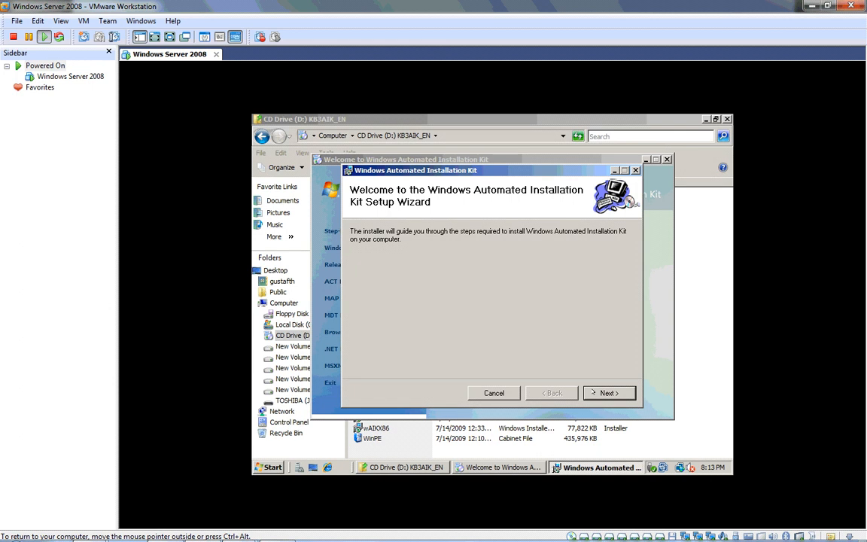
{"action": "left_click", "coordinate": [608, 393]}
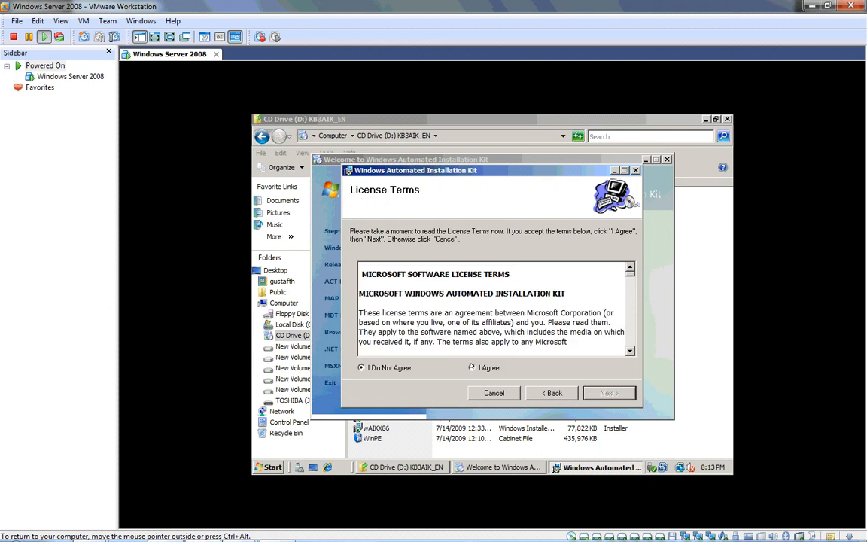
{"action": "left_click", "coordinate": [472, 367]}
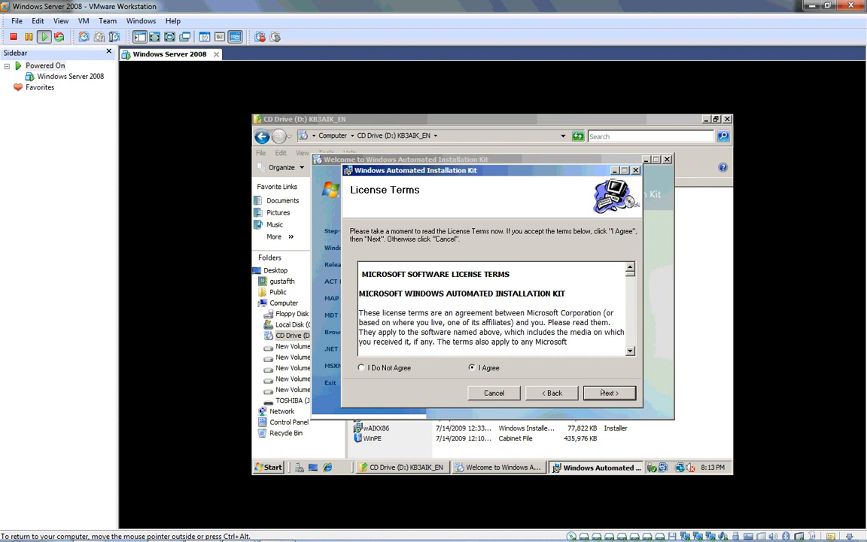
{"action": "left_click", "coordinate": [608, 392]}
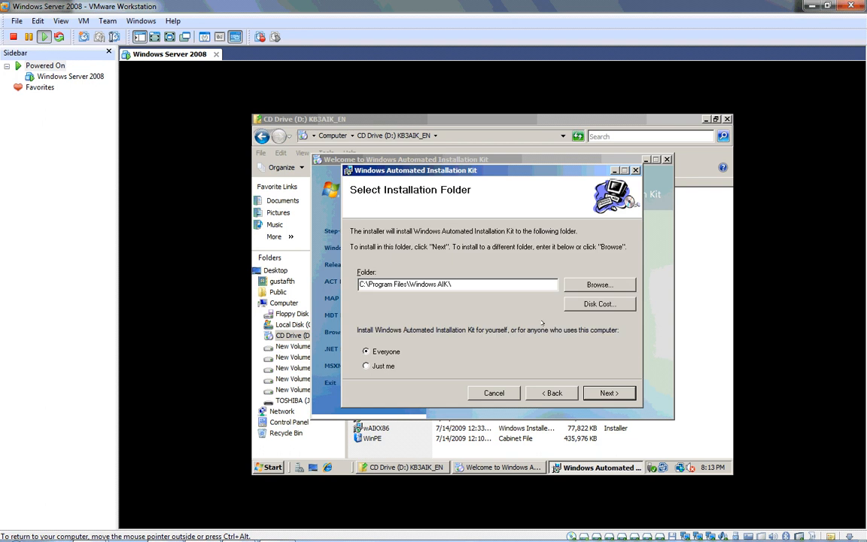
{"action": "mouse_move", "coordinate": [605, 392]}
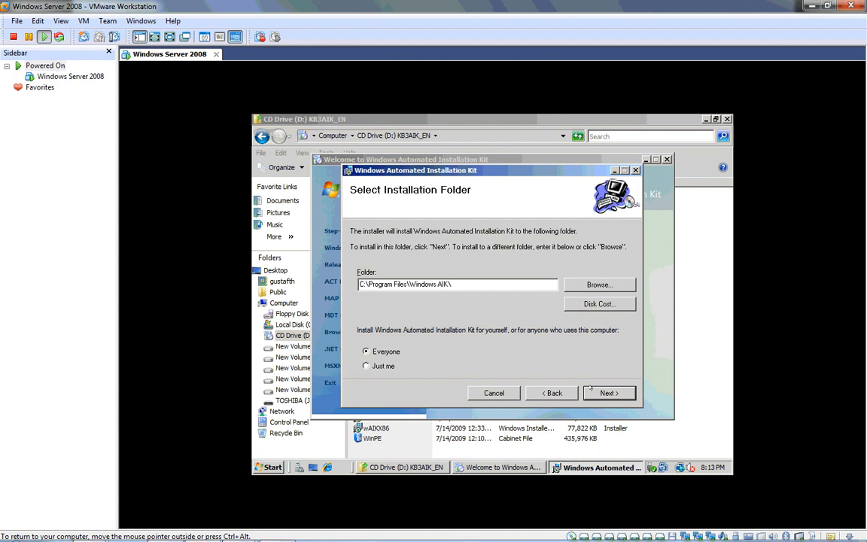
{"action": "left_click", "coordinate": [609, 392]}
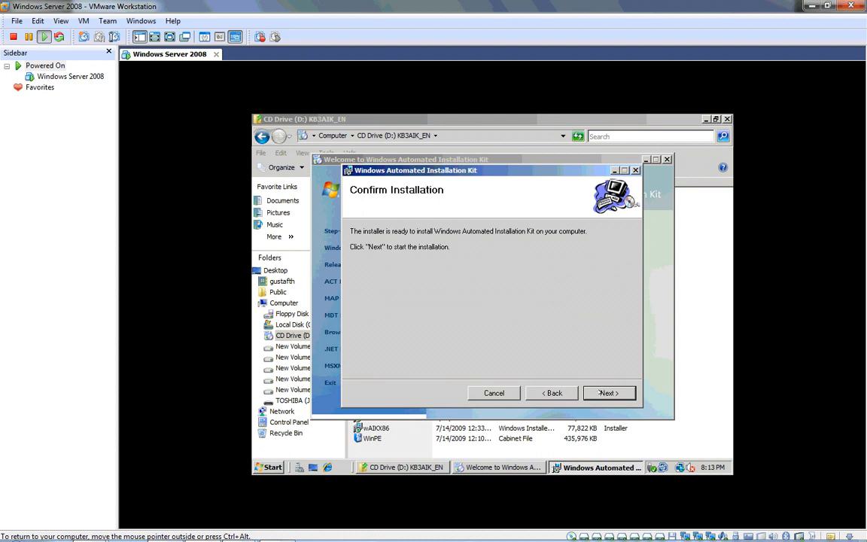
Confirm the installation, wait for it to finish, and close the installer.
{"action": "left_click", "coordinate": [608, 392]}
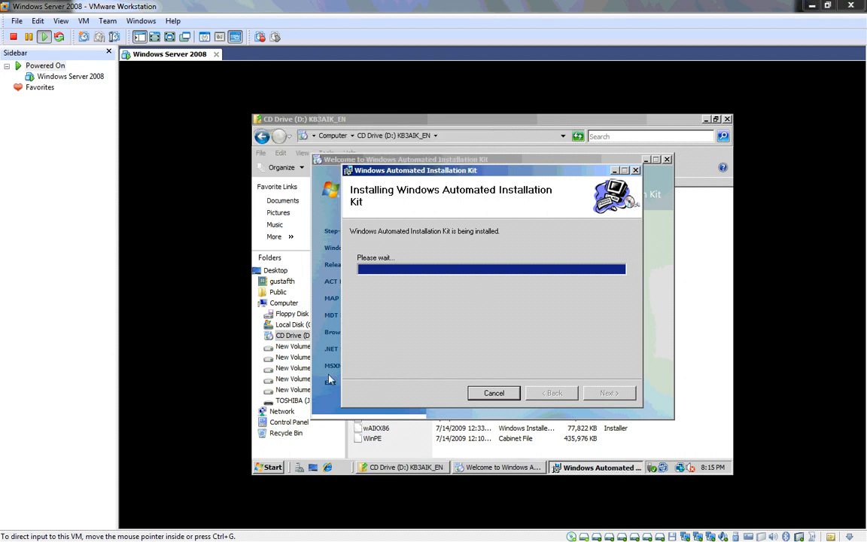
{"action": "mouse_move", "coordinate": [333, 372]}
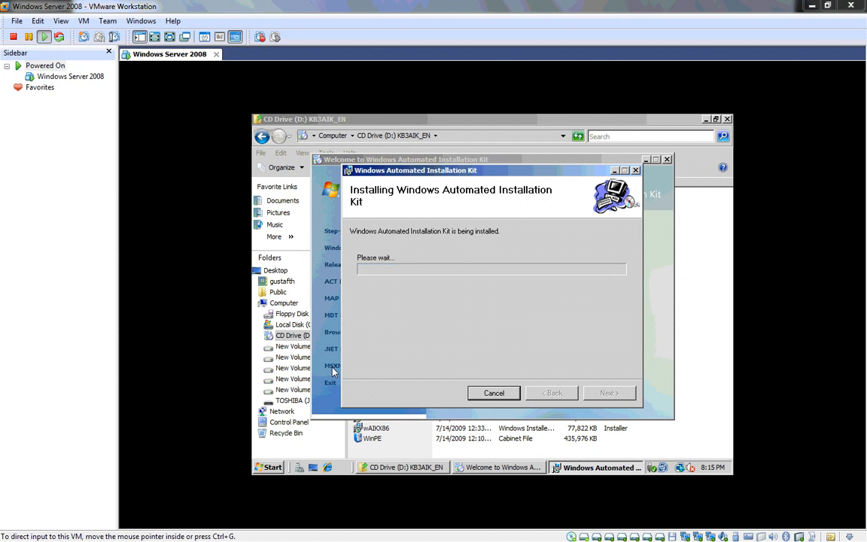
{"action": "mouse_move", "coordinate": [586, 382]}
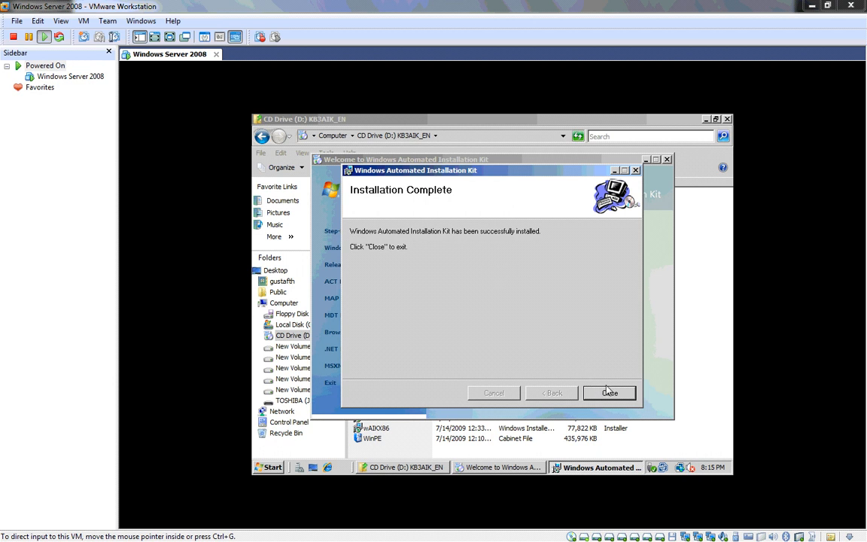
{"action": "left_click", "coordinate": [610, 392]}
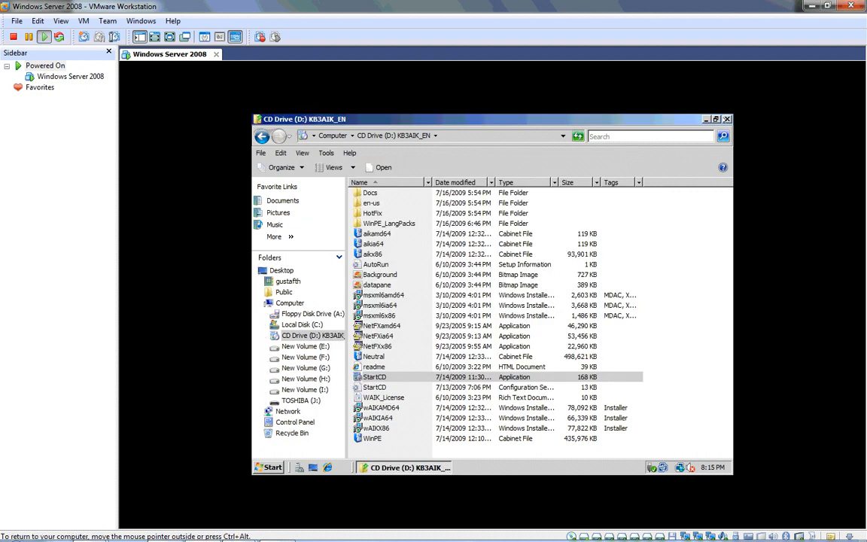
Close the CD Drive window and open the guest's Start menu.
{"action": "left_click", "coordinate": [727, 118]}
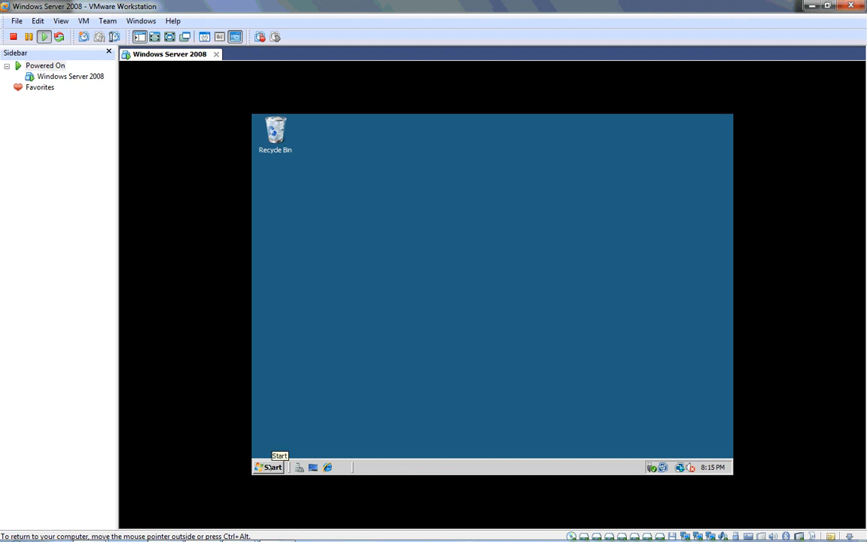
{"action": "left_click", "coordinate": [268, 467]}
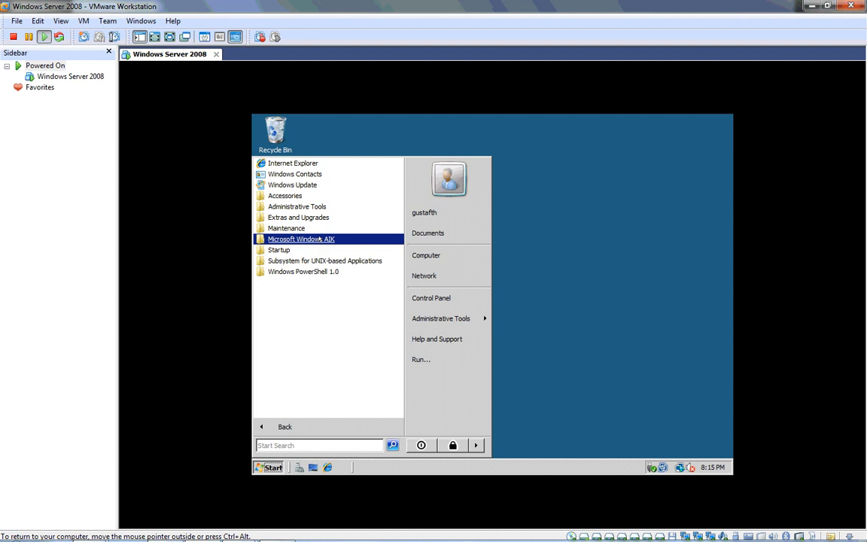
Expand Microsoft Windows AIK to reveal System Image Manager and Deployment Tools Command Prompt.
{"action": "left_click", "coordinate": [302, 239]}
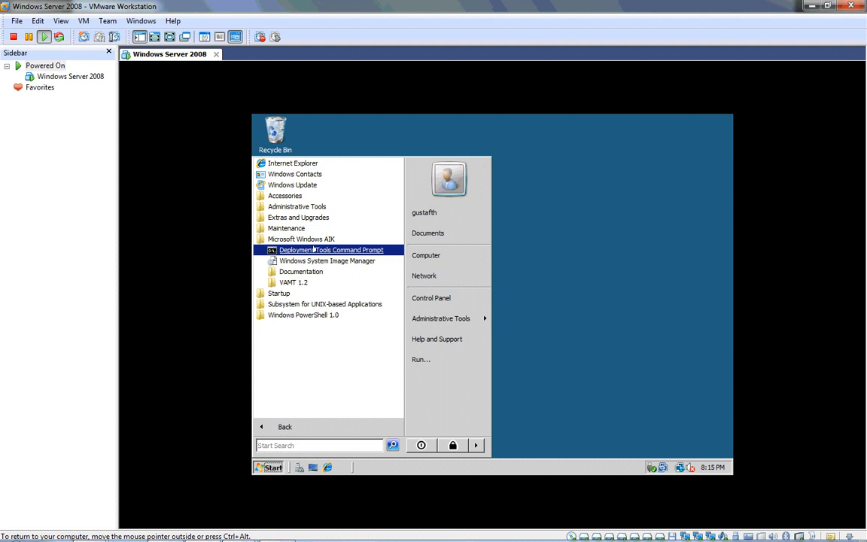
{"action": "mouse_move", "coordinate": [327, 260]}
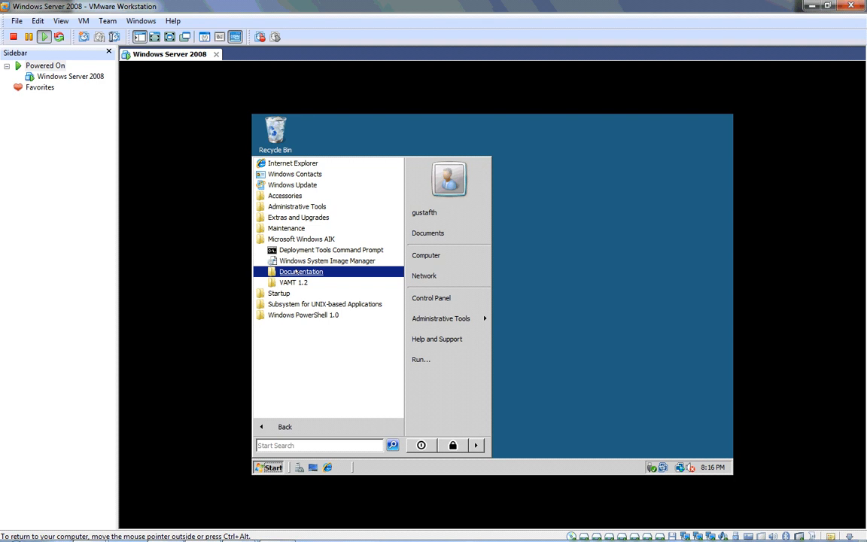
{"action": "mouse_move", "coordinate": [292, 282]}
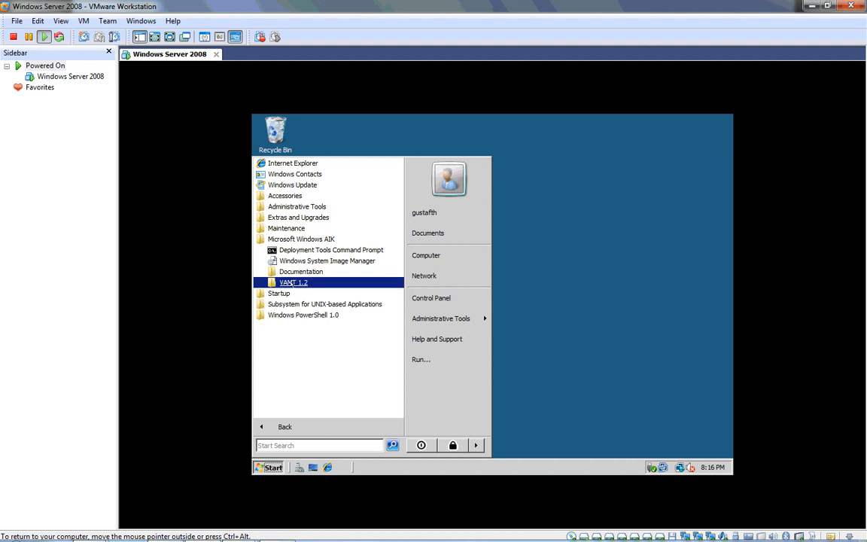
{"action": "mouse_move", "coordinate": [617, 251]}
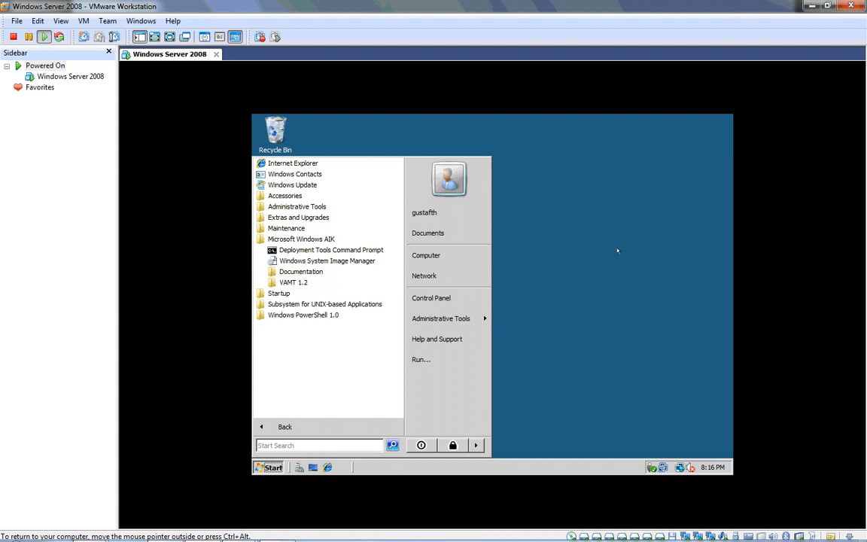